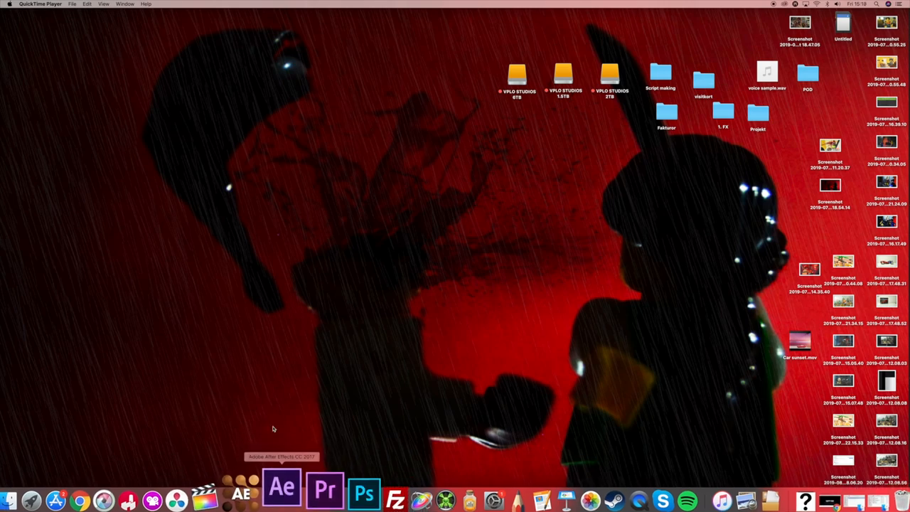
Launch After Effects from the Dock and start a new, empty project.
left_click(280, 488)
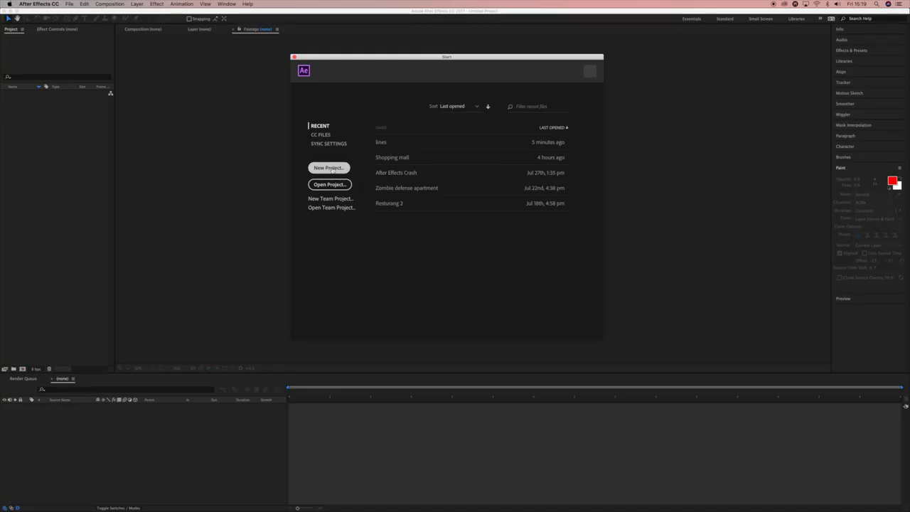
left_click(328, 168)
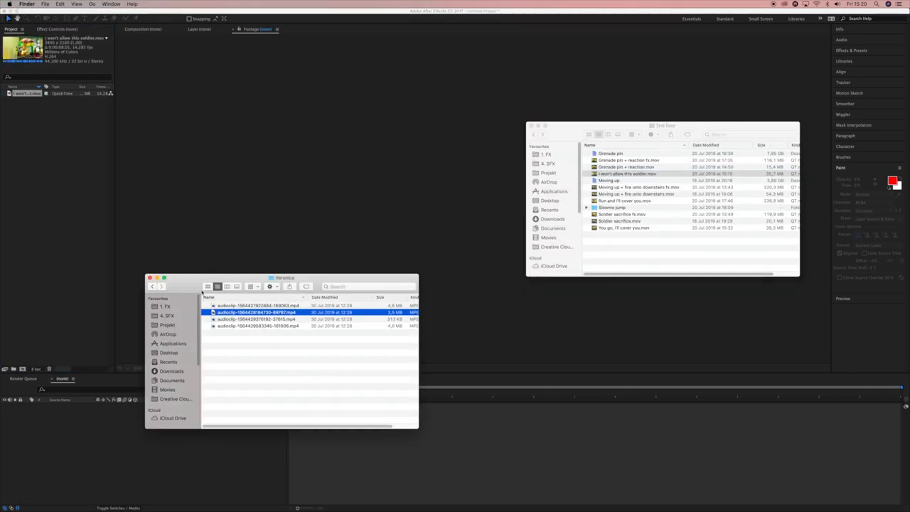
Import the Veronica folder's audioclip .mp4 voice file into the Project panel.
left_click(258, 305)
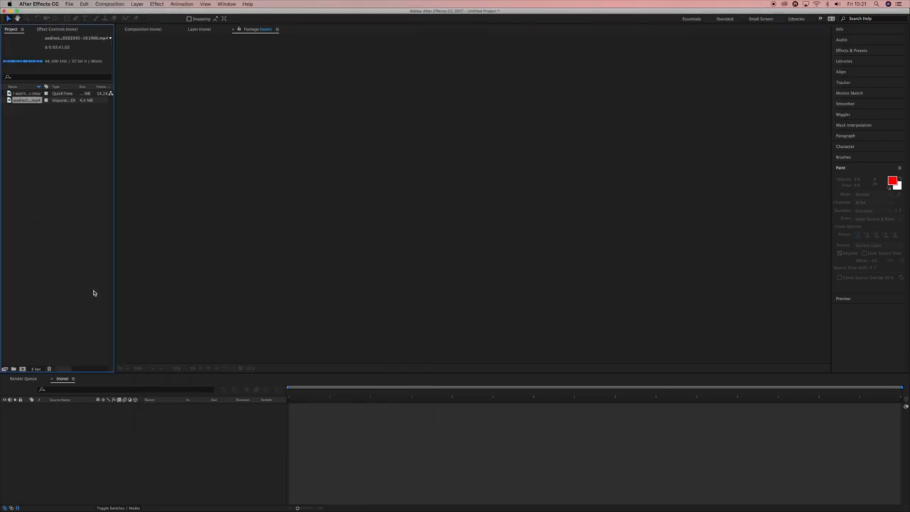
left_click(26, 94)
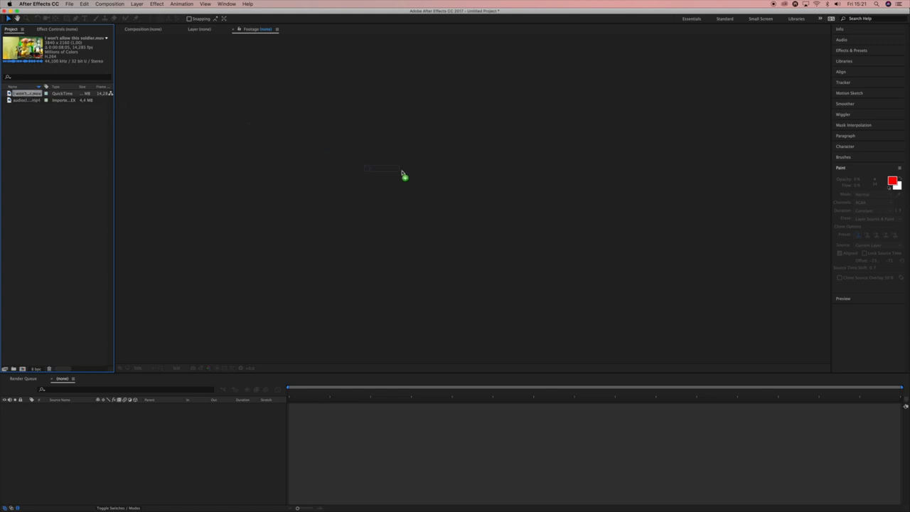
Create a new comp from 'I won't allow this soldier.mov' holding the clip.
left_click(229, 275)
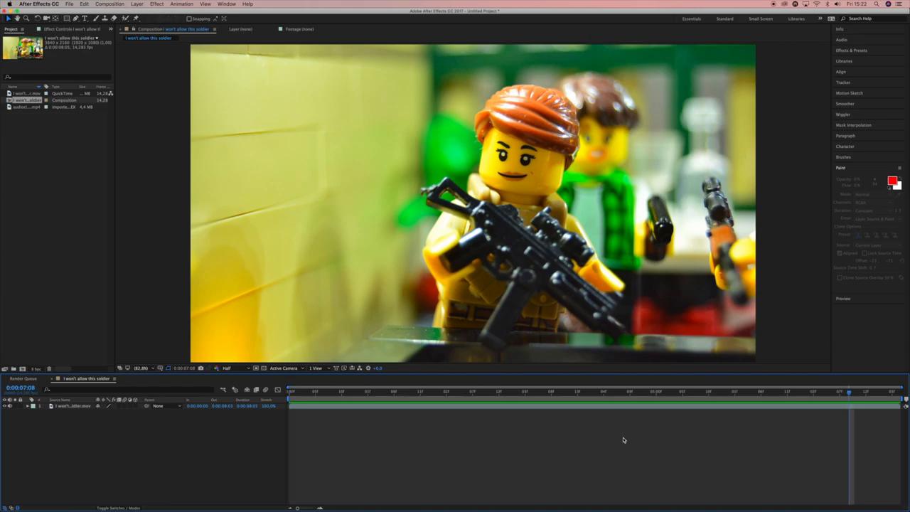
left_click(290, 391)
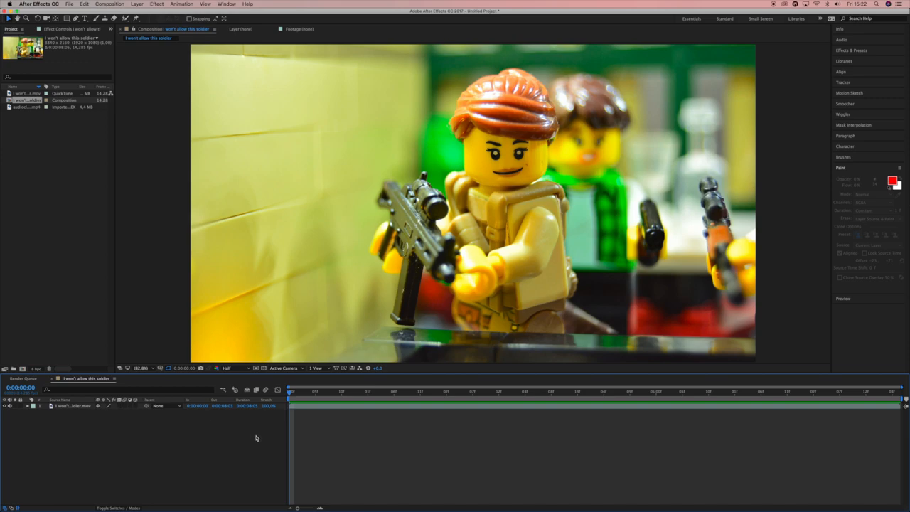
mouse_move(310, 432)
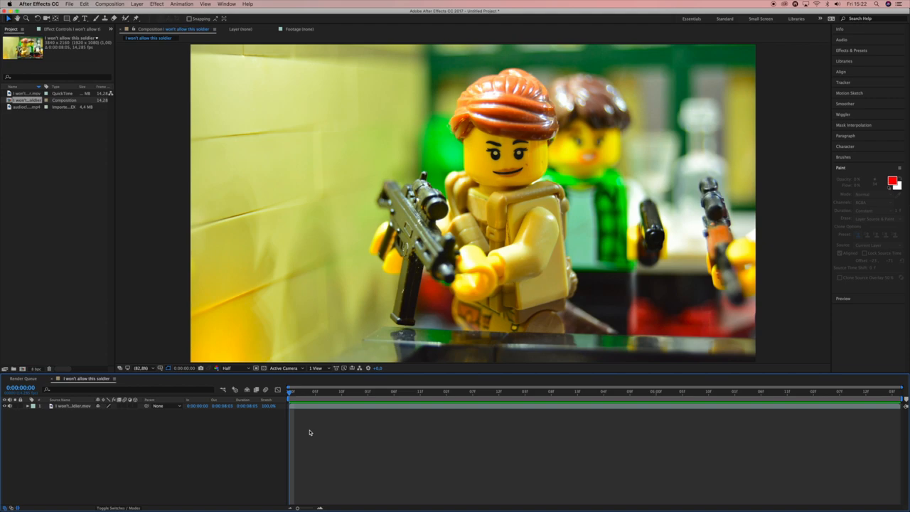
left_click(72, 405)
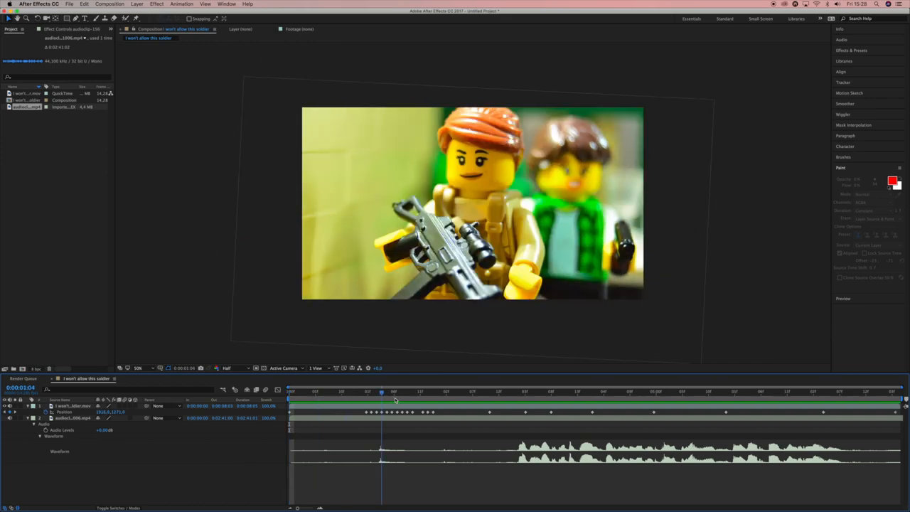
Scrub to an earlier moment and slide the voice layer to line up the spoken line.
left_click(521, 392)
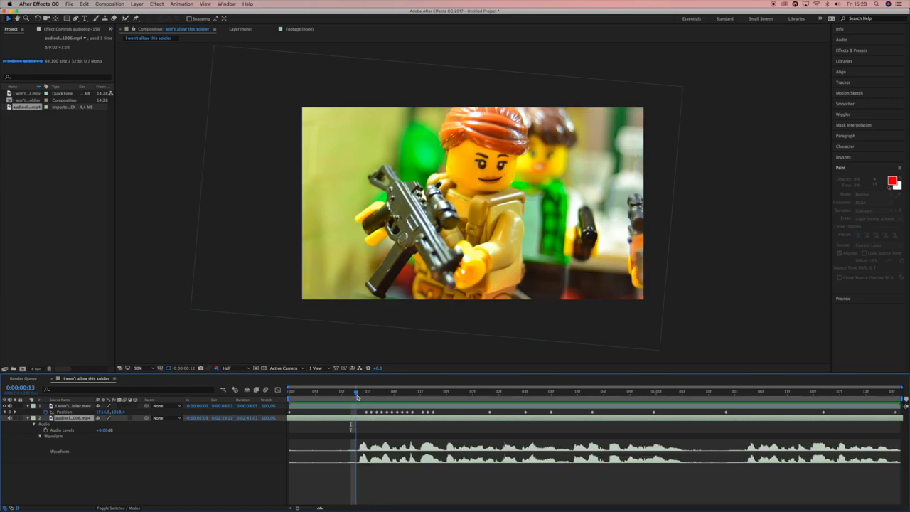
left_click_drag(355, 392, 361, 392)
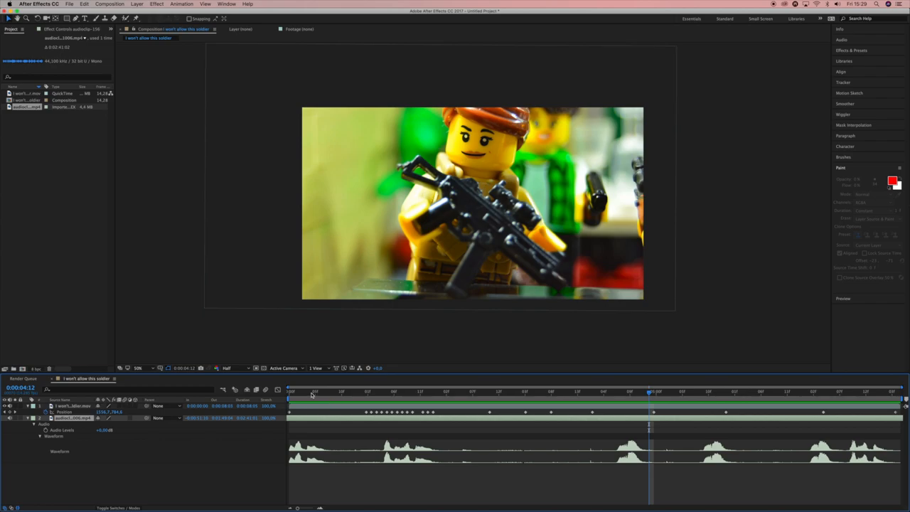
mouse_move(311, 394)
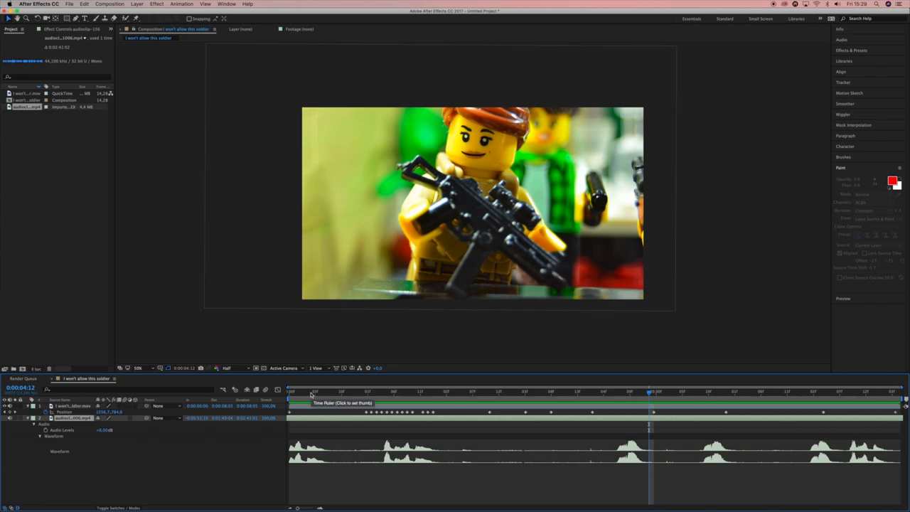
Check the voice timing at early frames and select the voice layer for trimming.
left_click(342, 392)
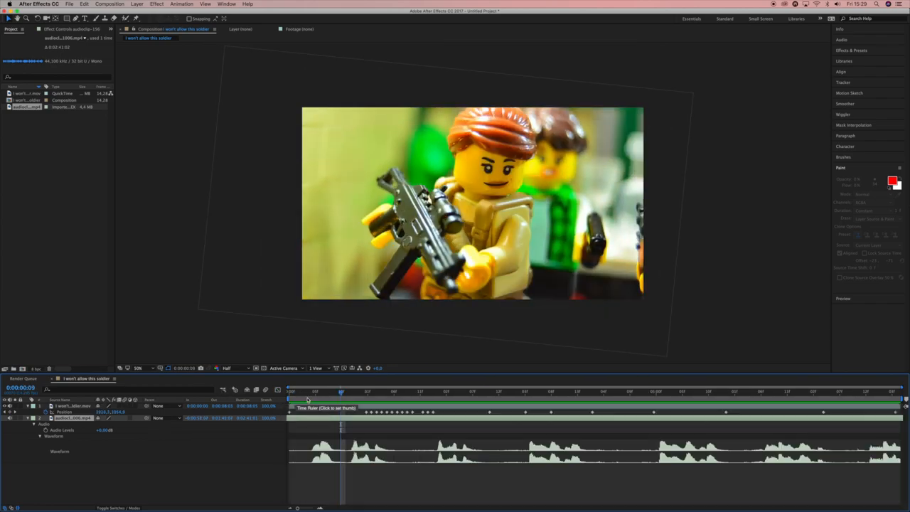
left_click(453, 391)
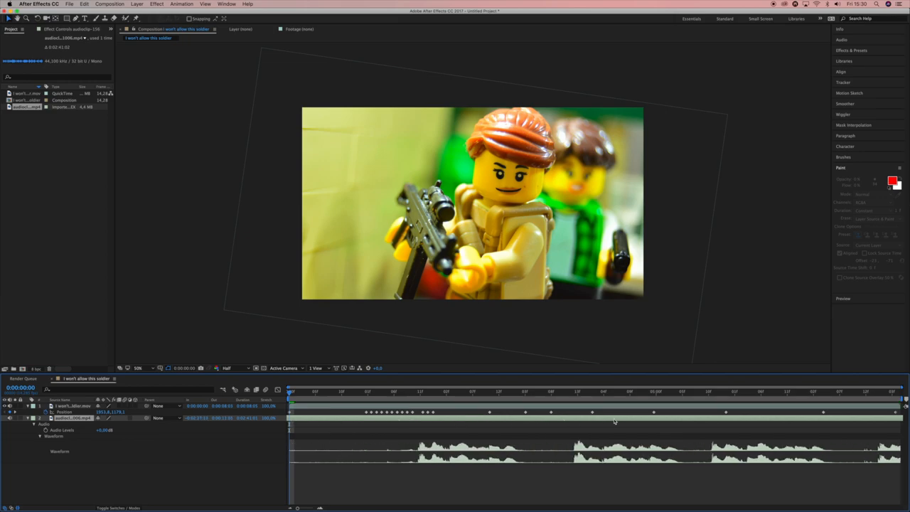
left_click(453, 391)
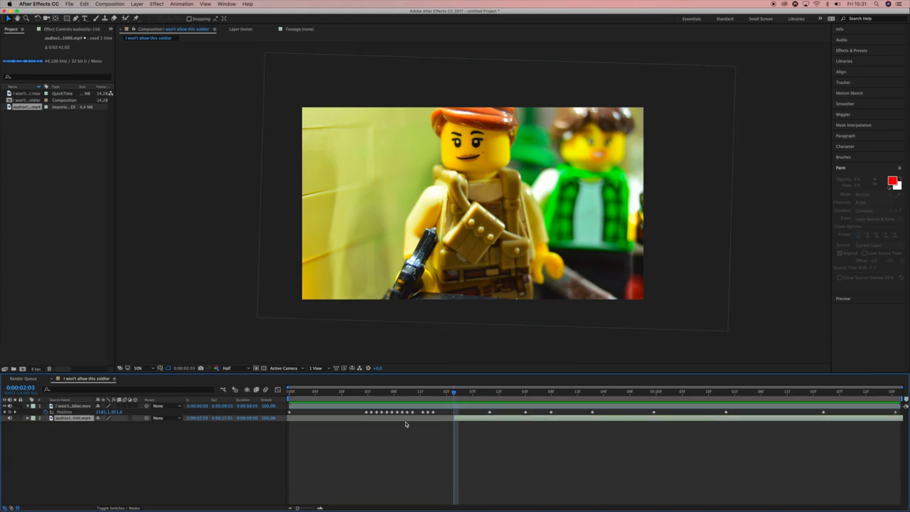
Reveal the voice layer's Audio waveform and enable sound for previewing.
left_click(33, 418)
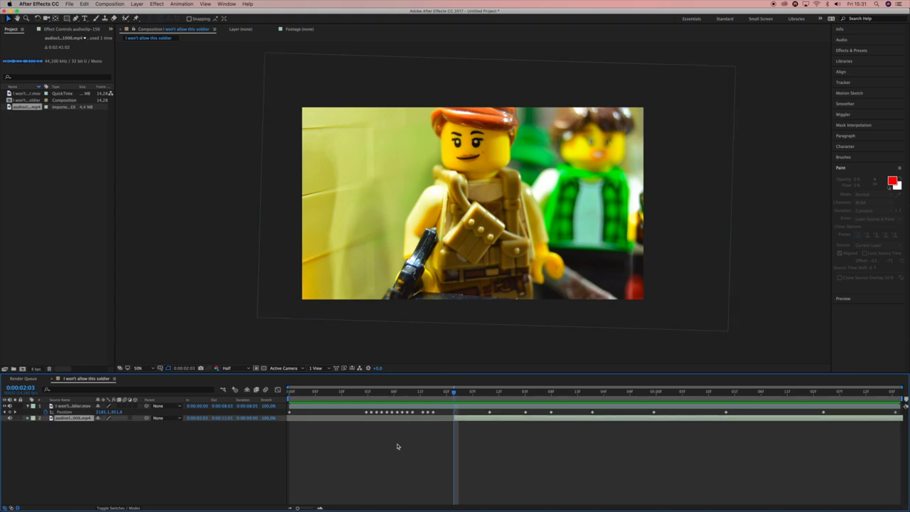
left_click(34, 418)
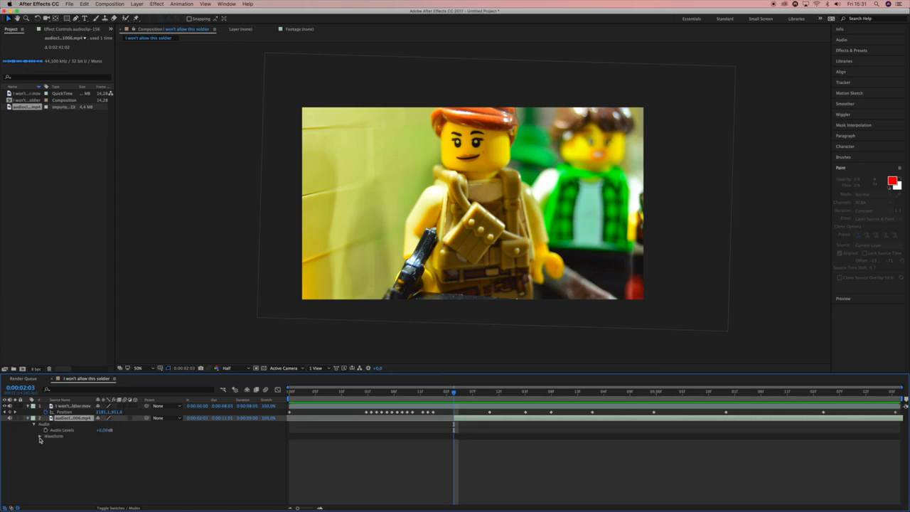
left_click(40, 436)
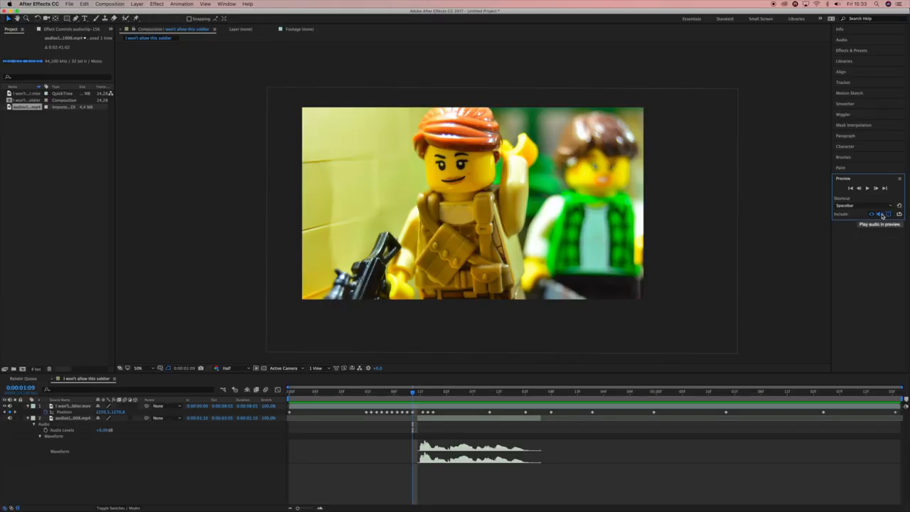
left_click(427, 391)
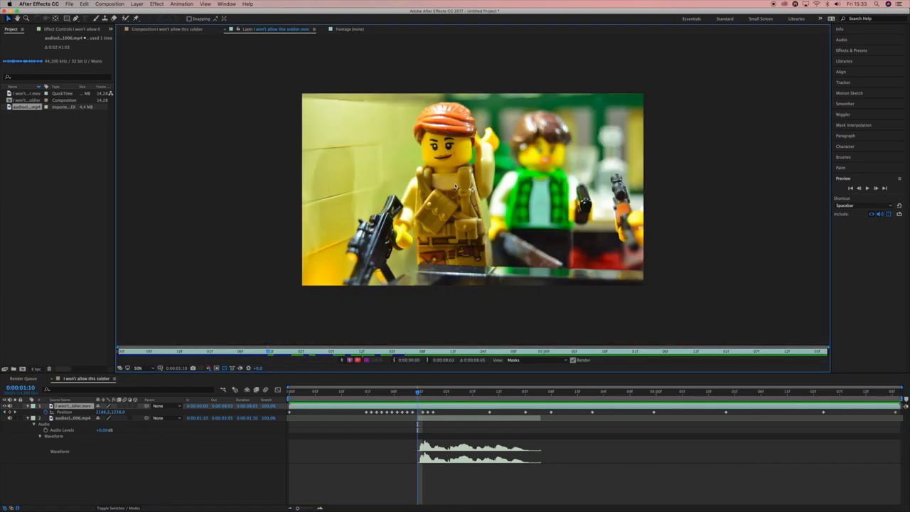
Enlarge the soldier layer view and paint a first black mouth stroke over the smile.
left_click(139, 367)
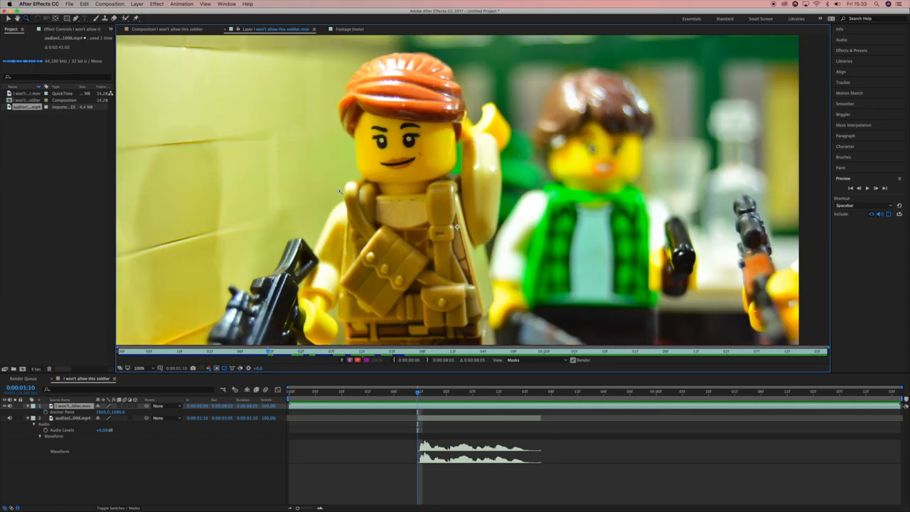
left_click(170, 29)
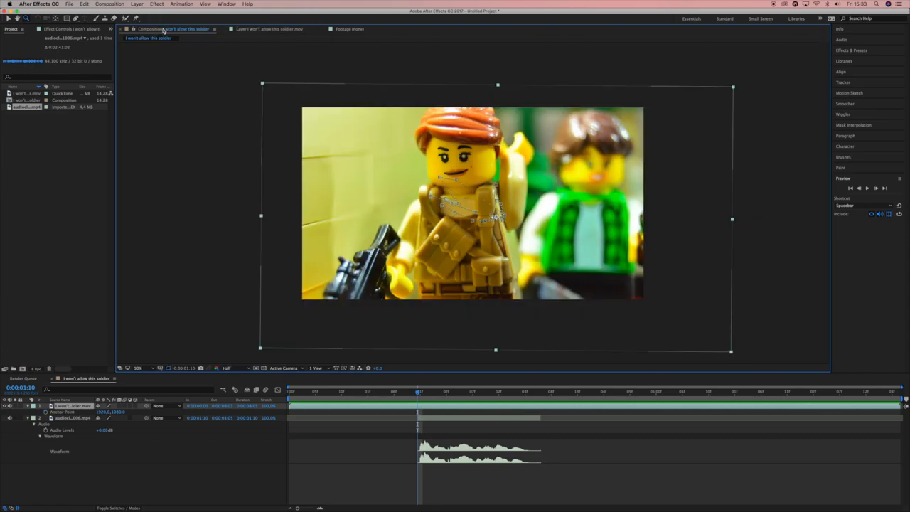
left_click(268, 29)
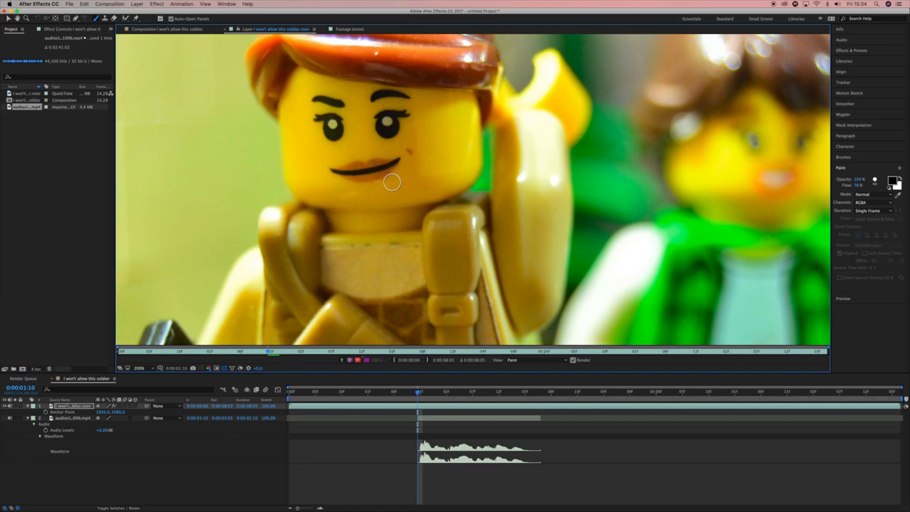
mouse_move(337, 169)
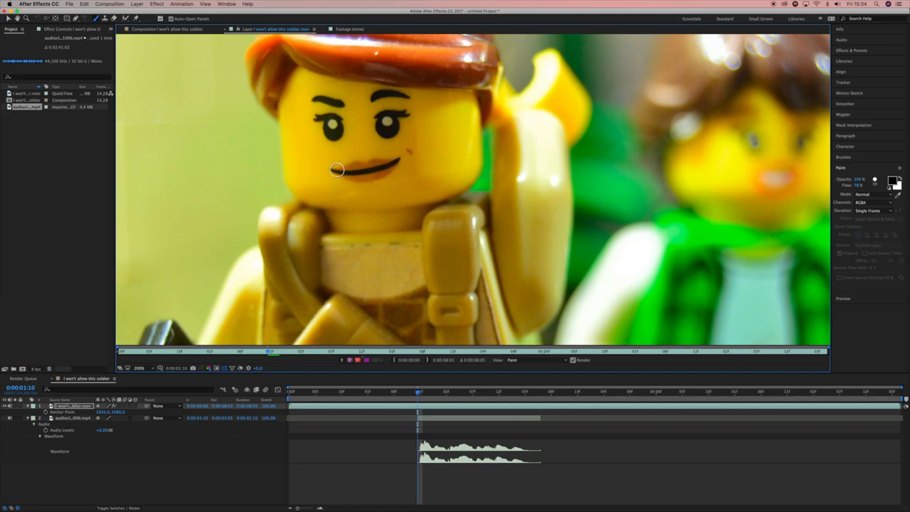
left_click_drag(338, 169, 396, 160)
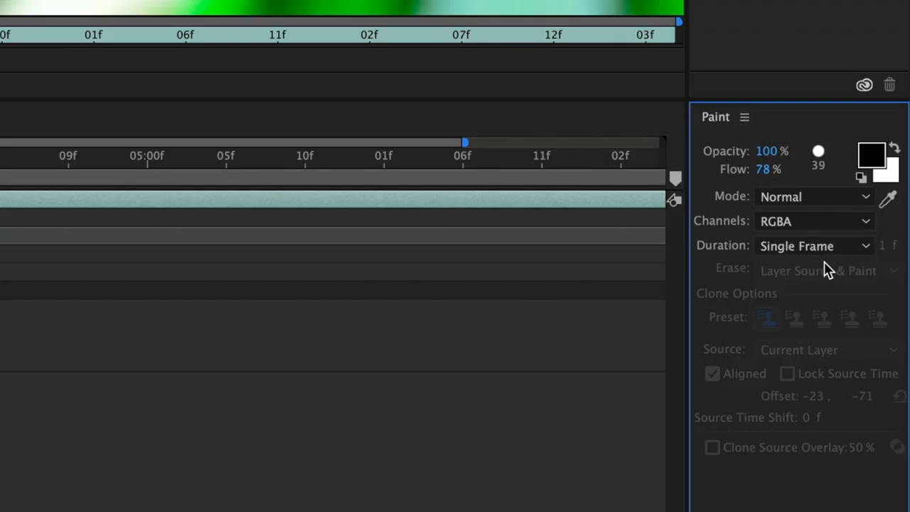
Set the paint stroke Duration to Single Frame.
left_click(814, 245)
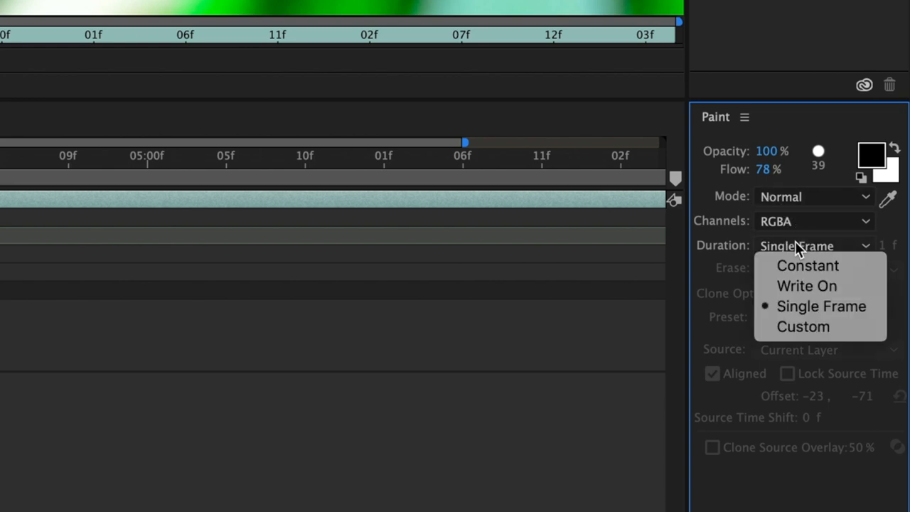
mouse_move(806, 265)
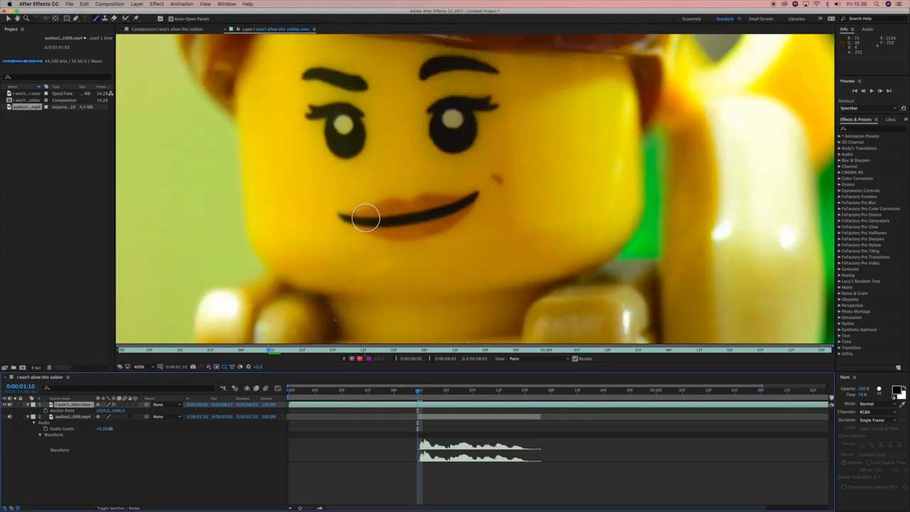
Paint black open-mouth shapes over the lips on two consecutive frames.
left_click_drag(365, 218, 448, 206)
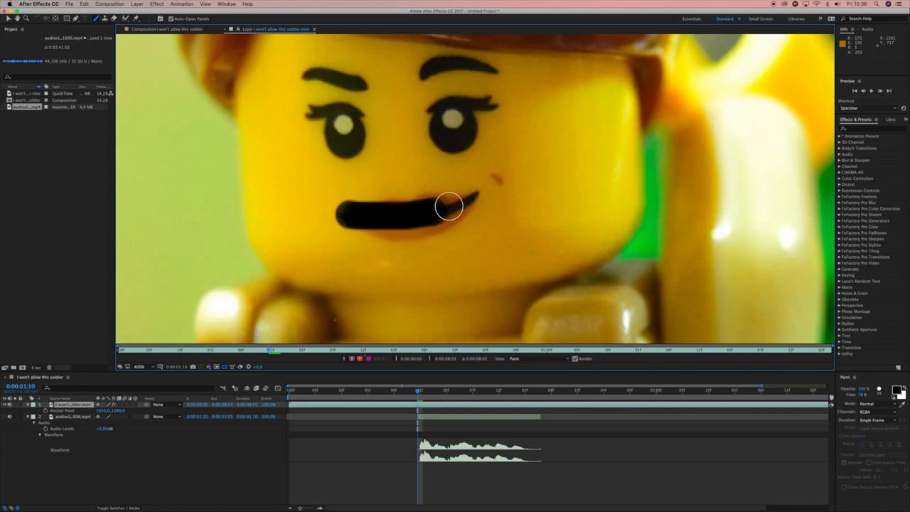
left_click_drag(448, 206, 352, 211)
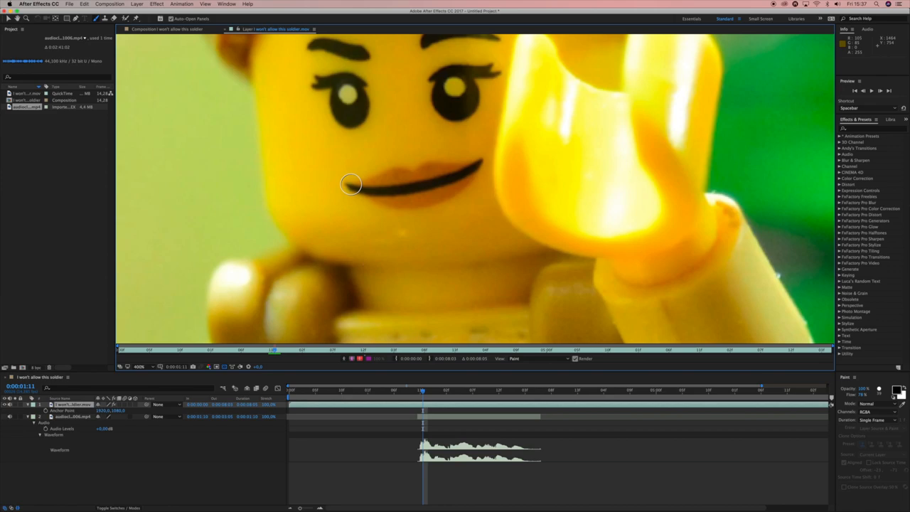
left_click_drag(351, 184, 476, 163)
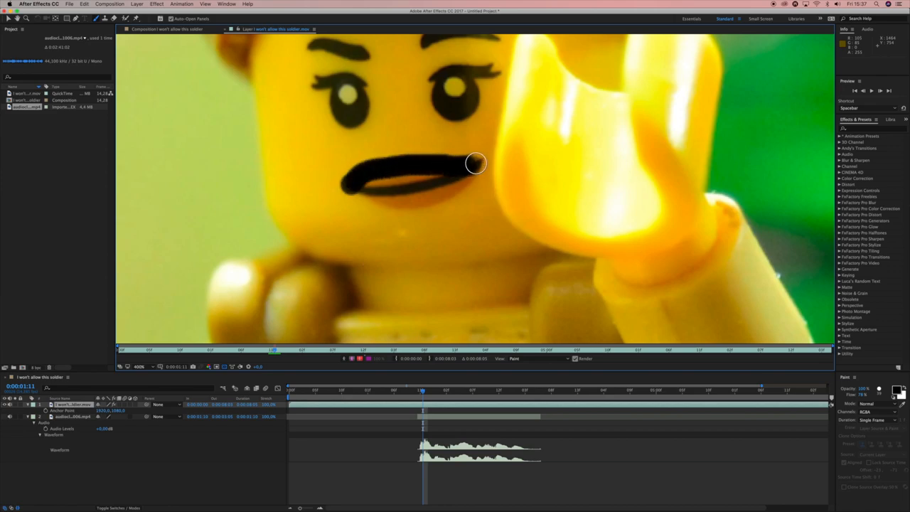
left_click_drag(477, 164, 464, 184)
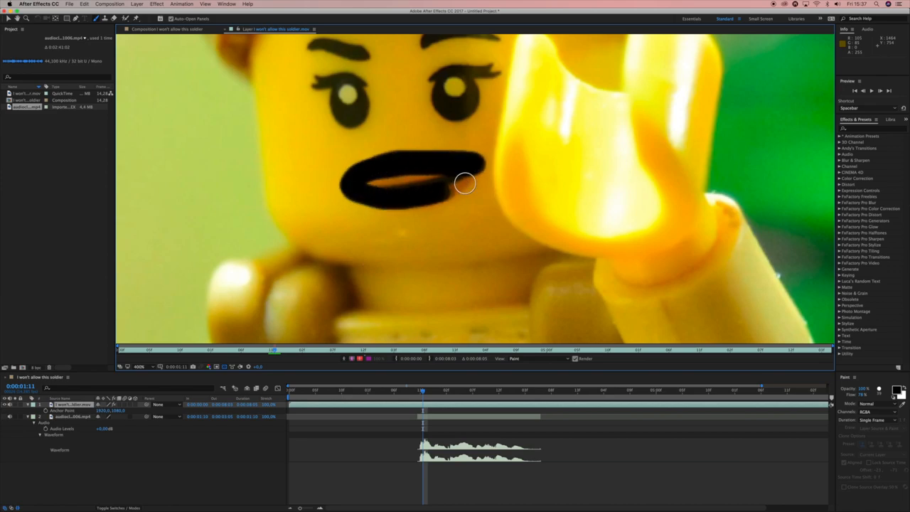
left_click_drag(465, 183, 404, 182)
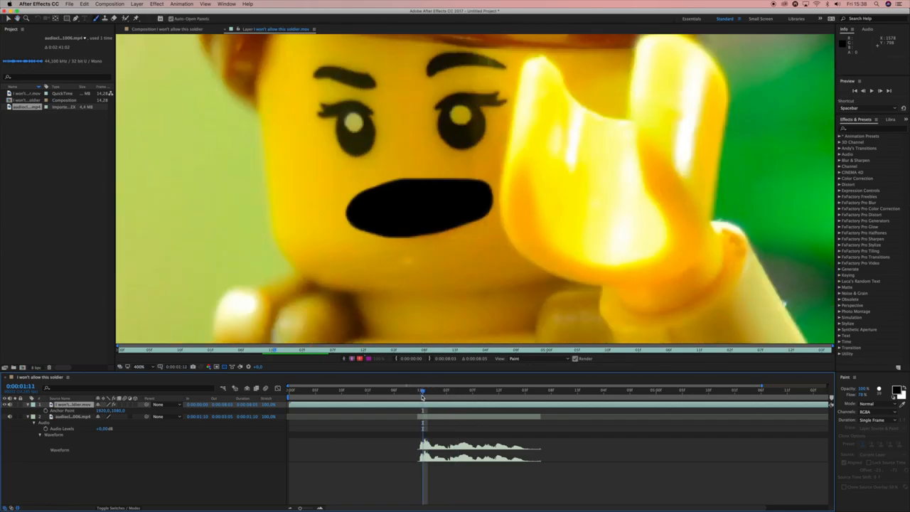
Paint a wide open mouth and a narrow mouth shape on later frames.
left_click_drag(421, 391, 418, 391)
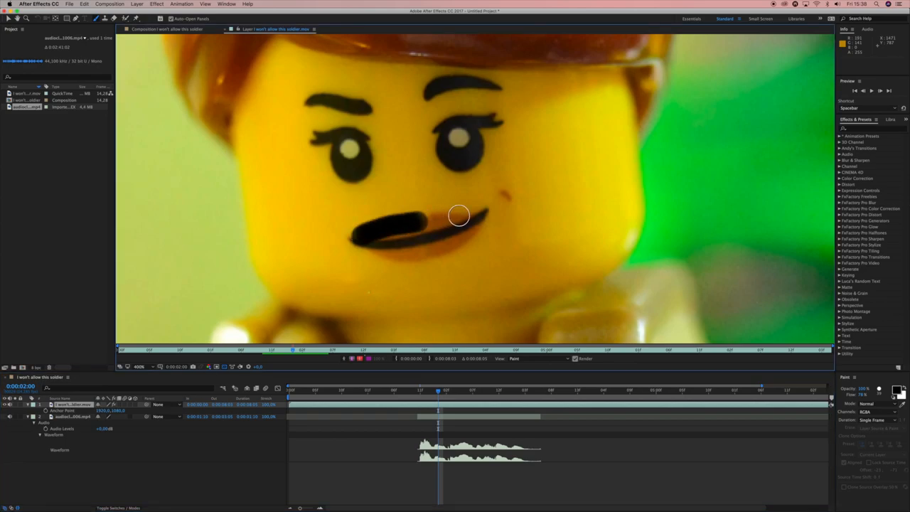
left_click_drag(458, 215, 475, 228)
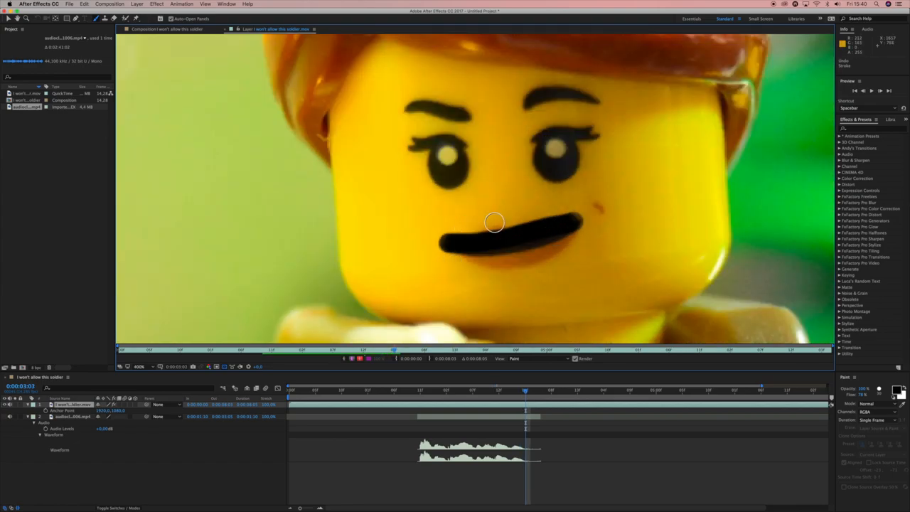
left_click(357, 391)
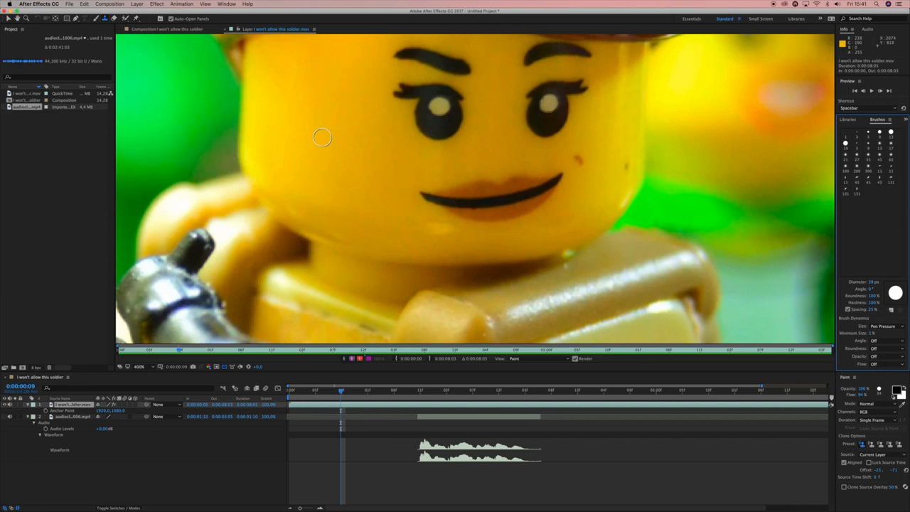
mouse_move(347, 151)
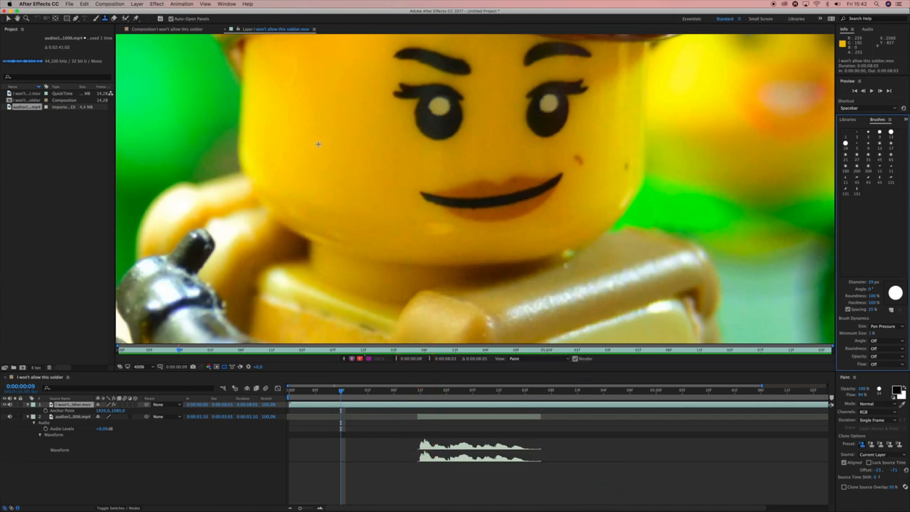
mouse_move(376, 152)
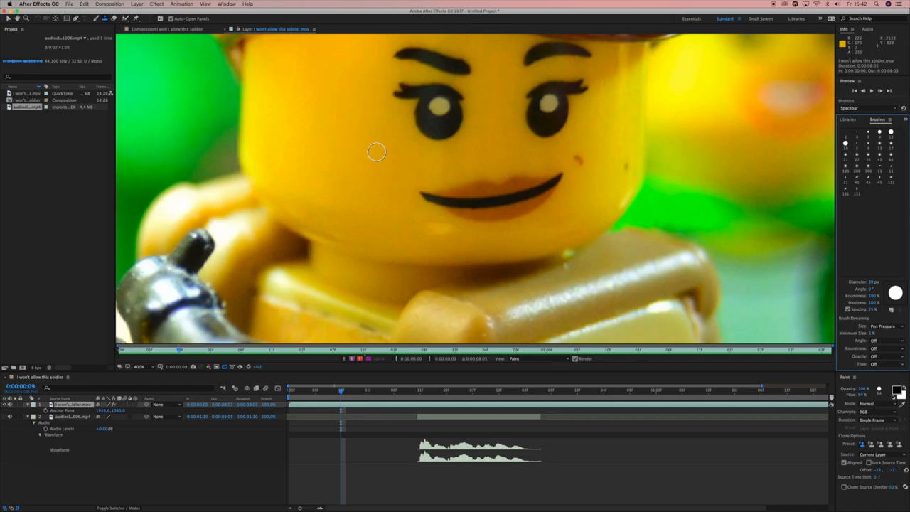
mouse_move(454, 149)
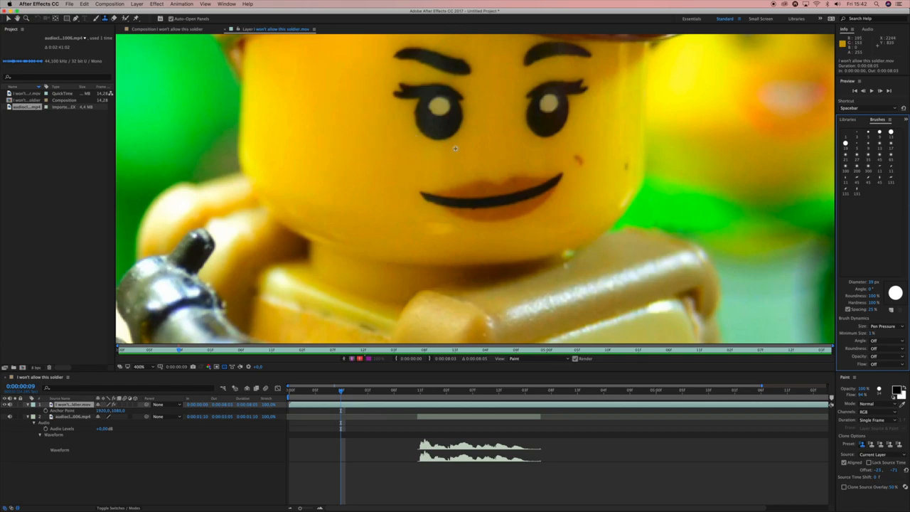
mouse_move(298, 141)
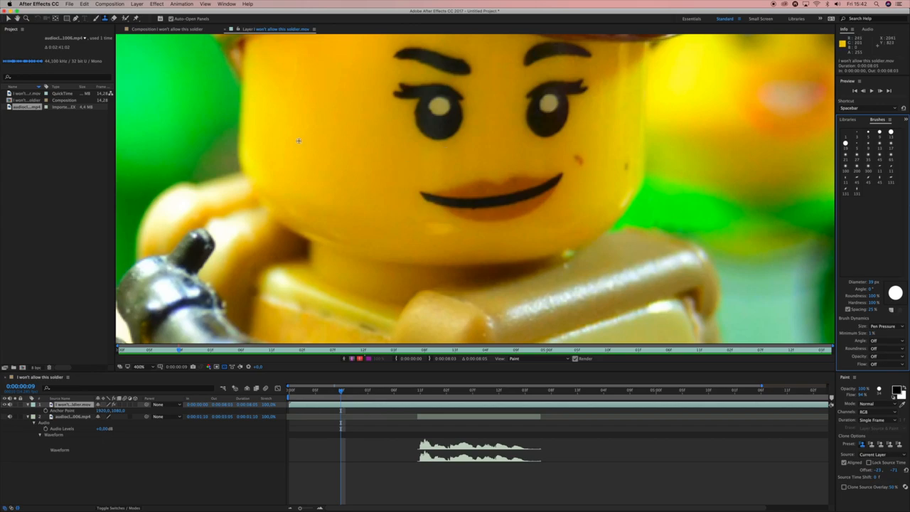
mouse_move(415, 128)
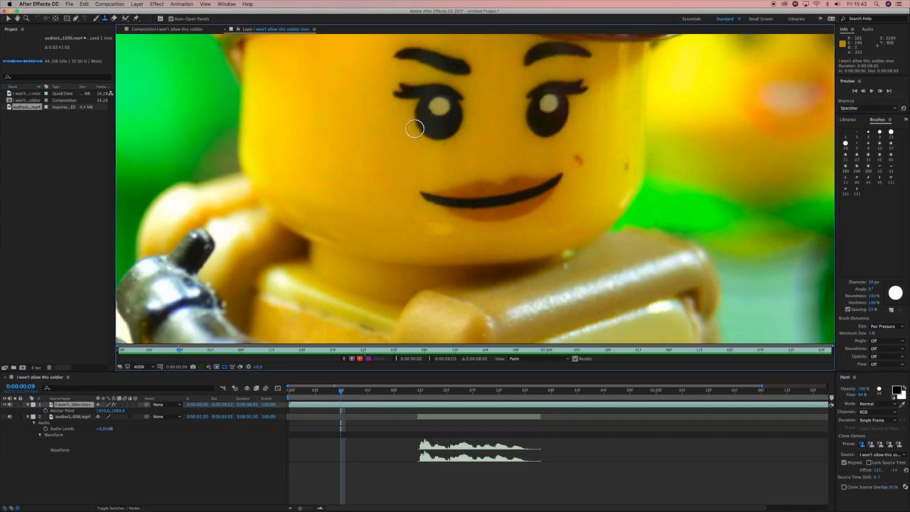
Clone skin over the minifigure's left eye so it appears shut.
left_click_drag(414, 128, 458, 132)
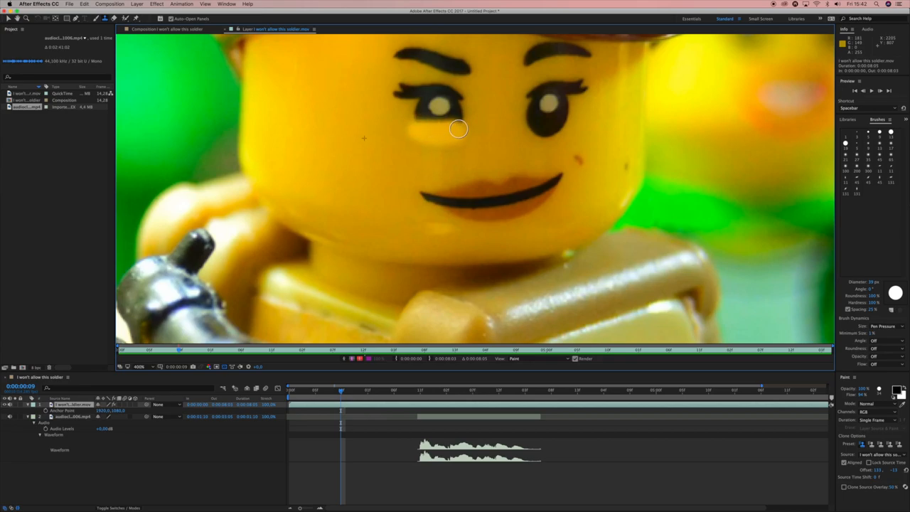
mouse_move(455, 136)
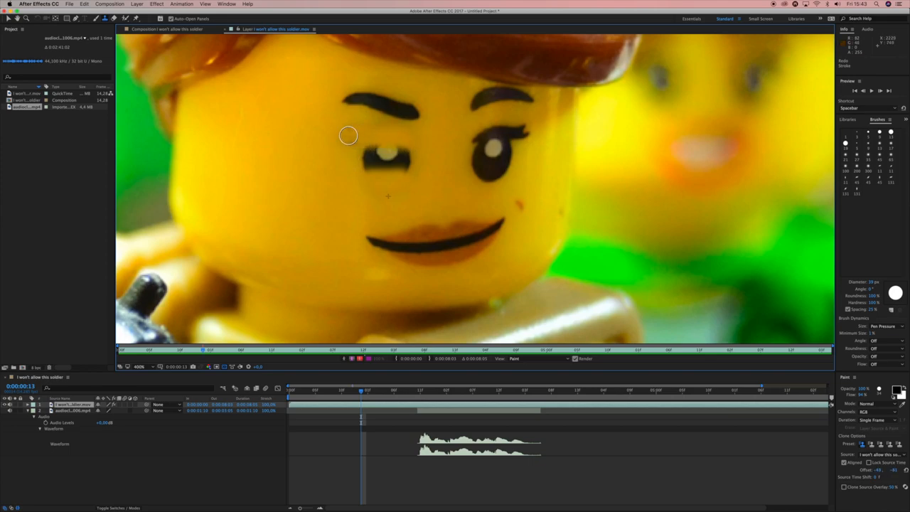
mouse_move(391, 197)
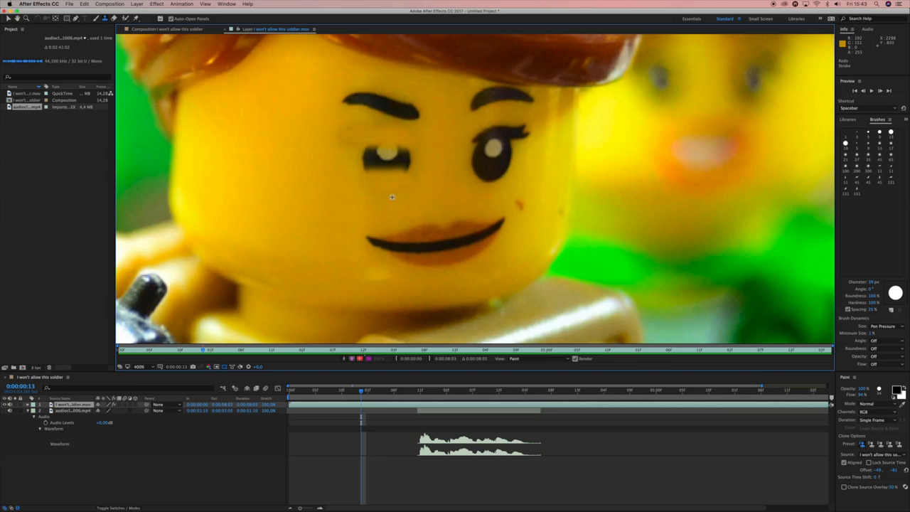
mouse_move(477, 135)
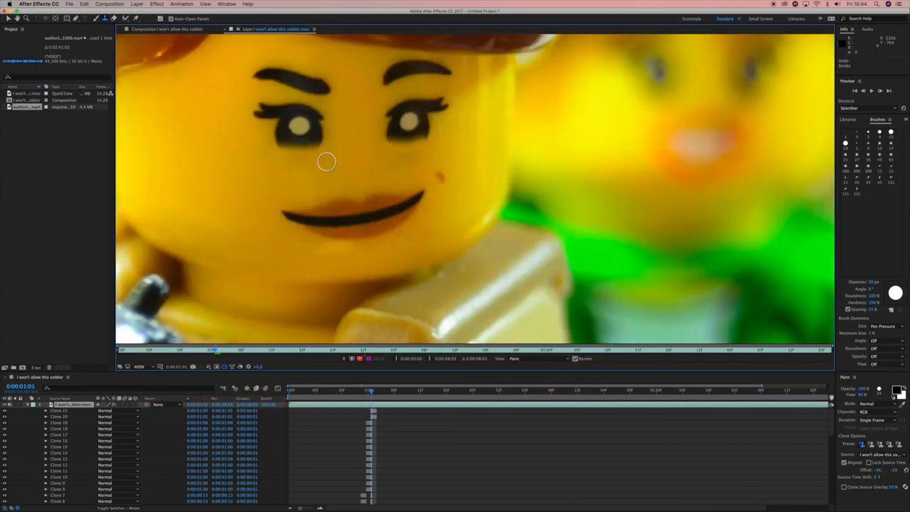
Paint another one-frame Clone Stamp stroke of skin over the soldier's eye.
left_click_drag(327, 162, 284, 111)
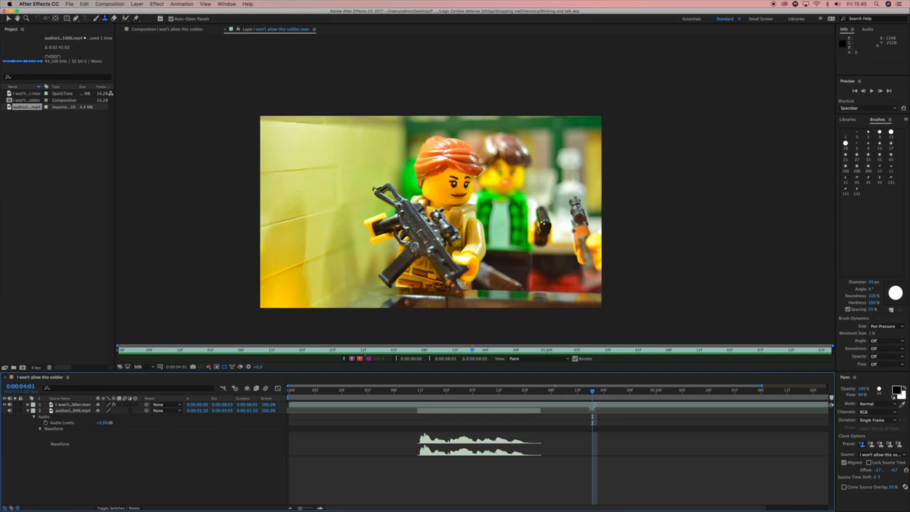
Cover the soldier's left eye with three Clone Stamp skin strokes around four seconds.
left_click(71, 403)
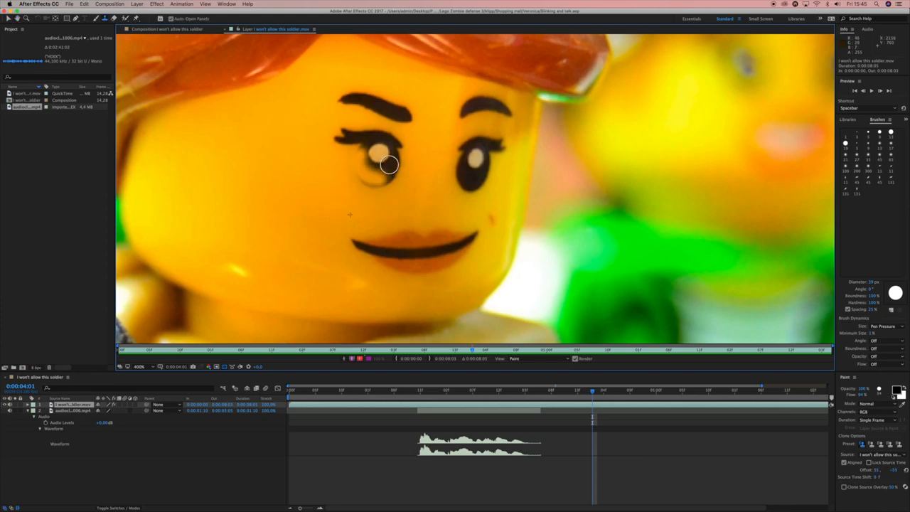
left_click_drag(388, 165, 393, 165)
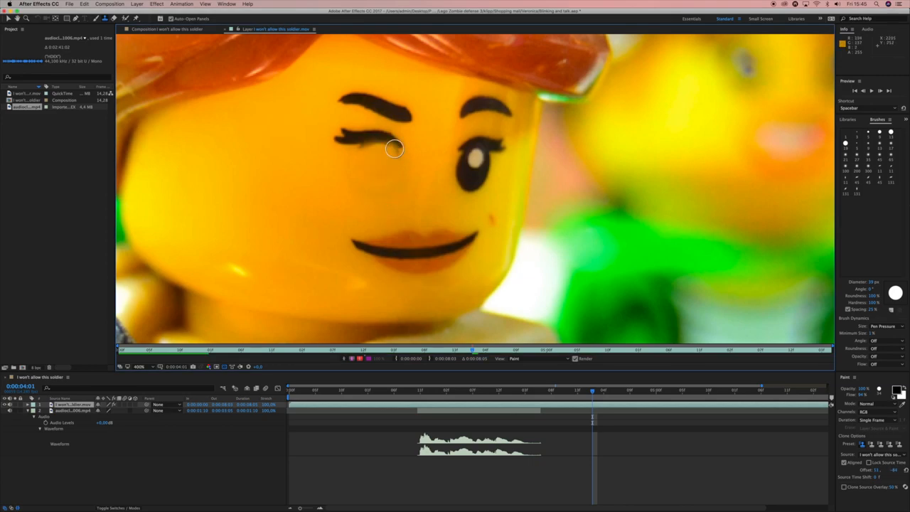
left_click_drag(394, 148, 364, 138)
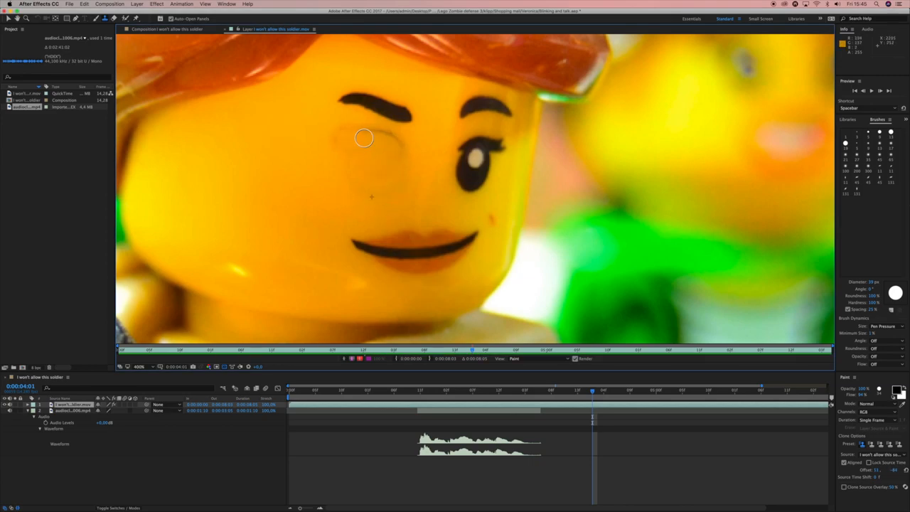
left_click_drag(364, 138, 476, 177)
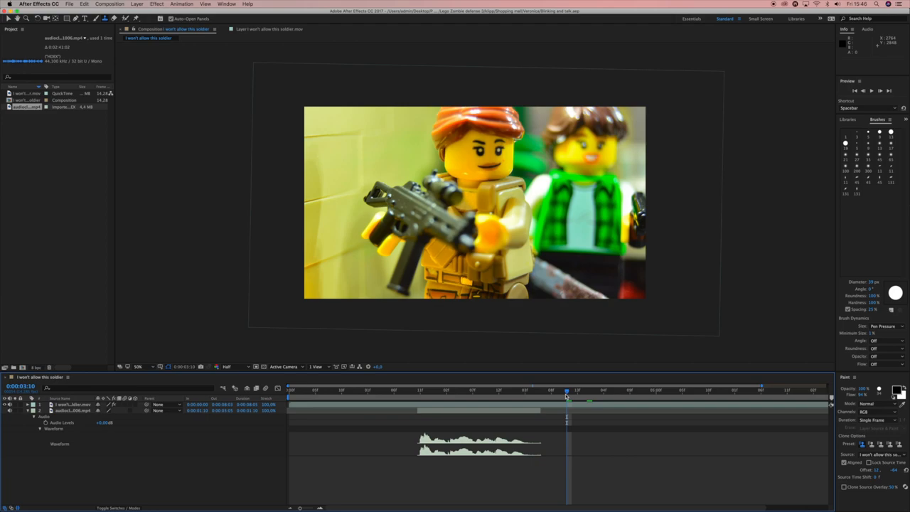
Scrub the time indicator forward to a later blink frame of the soldier shot.
left_click_drag(566, 391, 533, 391)
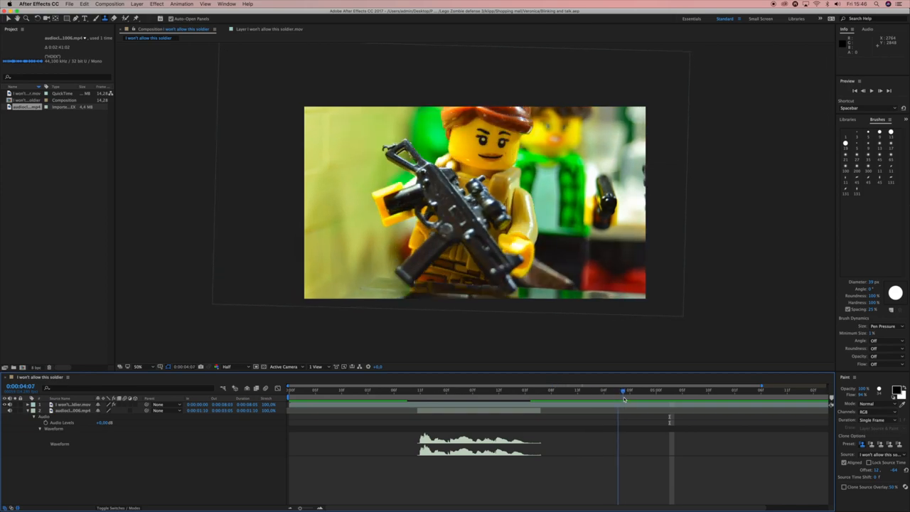
left_click(732, 390)
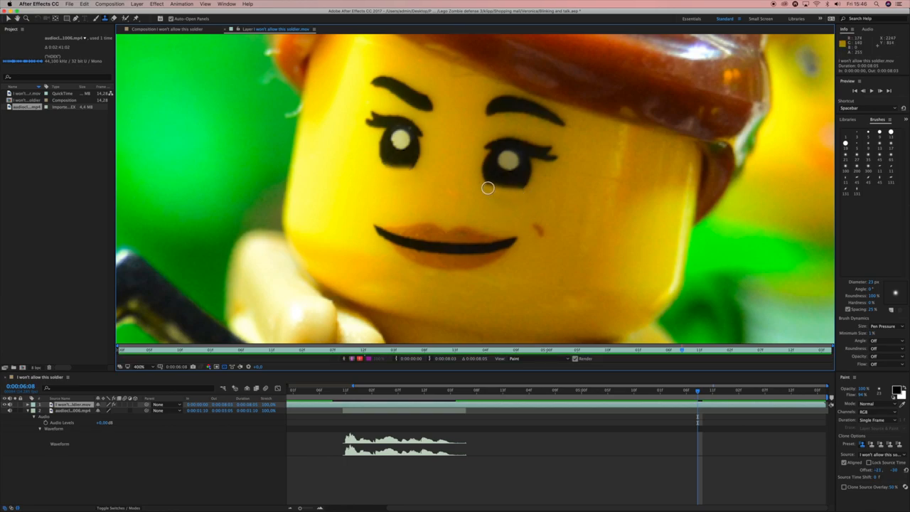
Paint Clone Stamp skin strokes over both eyes, frame by frame, around 0:00:06:10.
left_click_drag(488, 188, 371, 121)
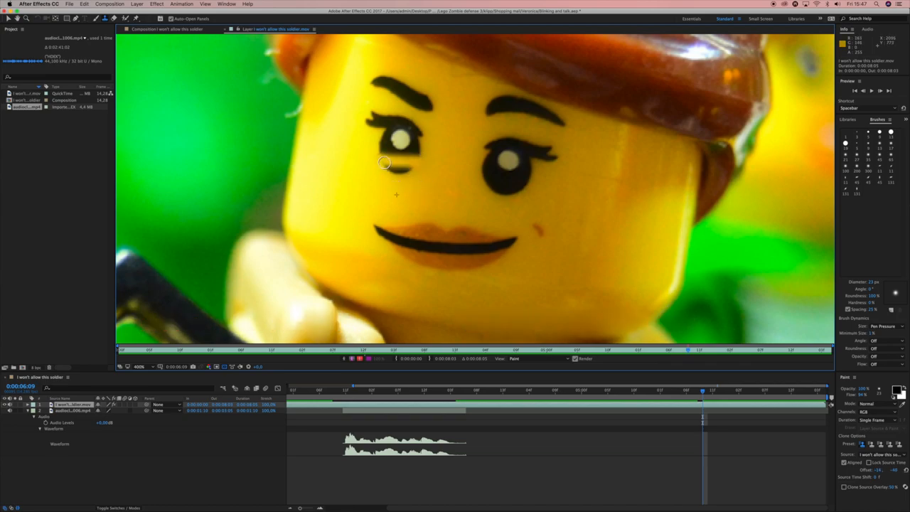
left_click_drag(383, 164, 371, 116)
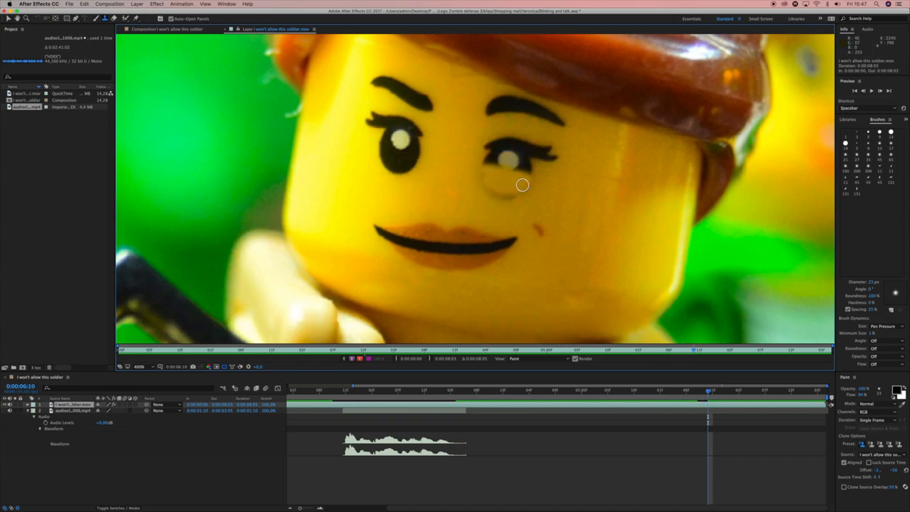
left_click_drag(523, 184, 526, 148)
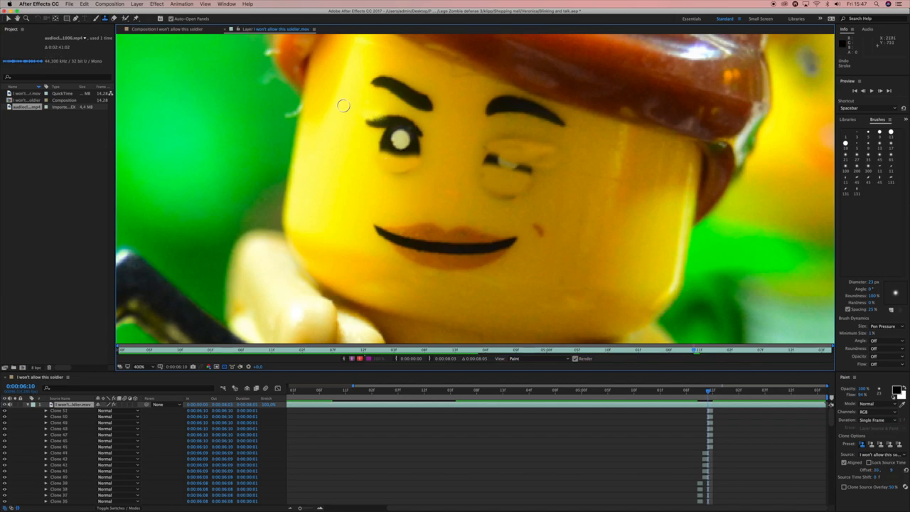
left_click_drag(344, 106, 393, 113)
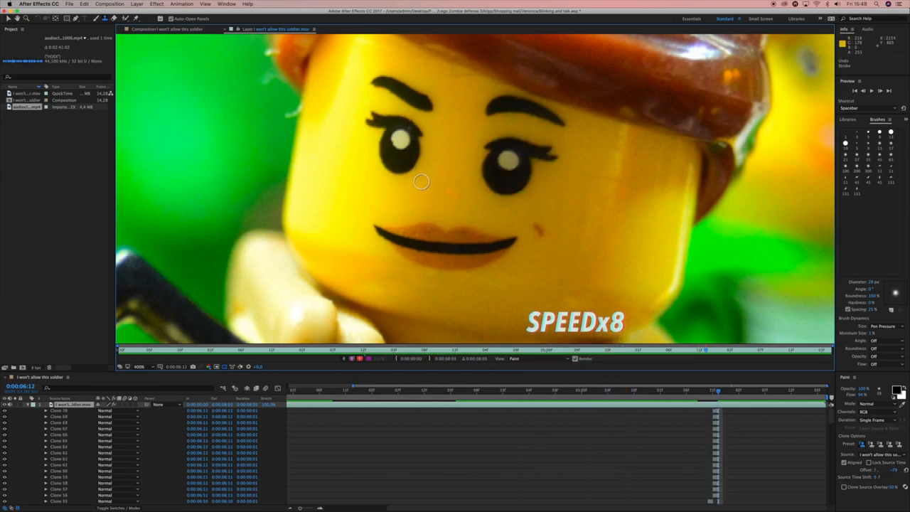
left_click_drag(421, 182, 383, 115)
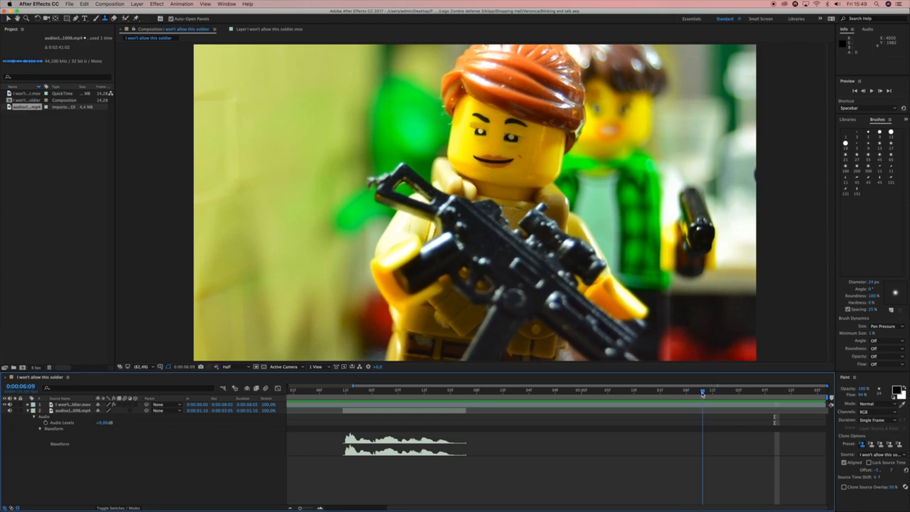
Jump to three points in the composition timeline to review the painted blink frames.
left_click(707, 391)
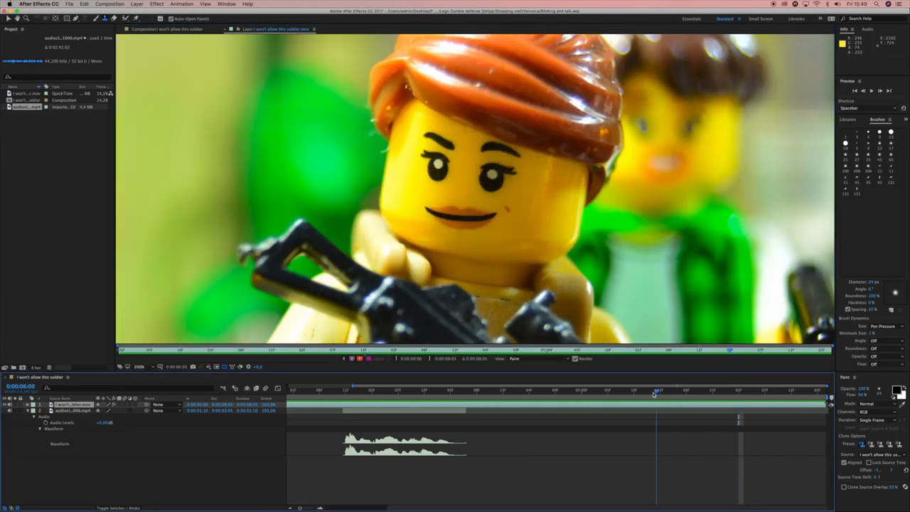
left_click(686, 389)
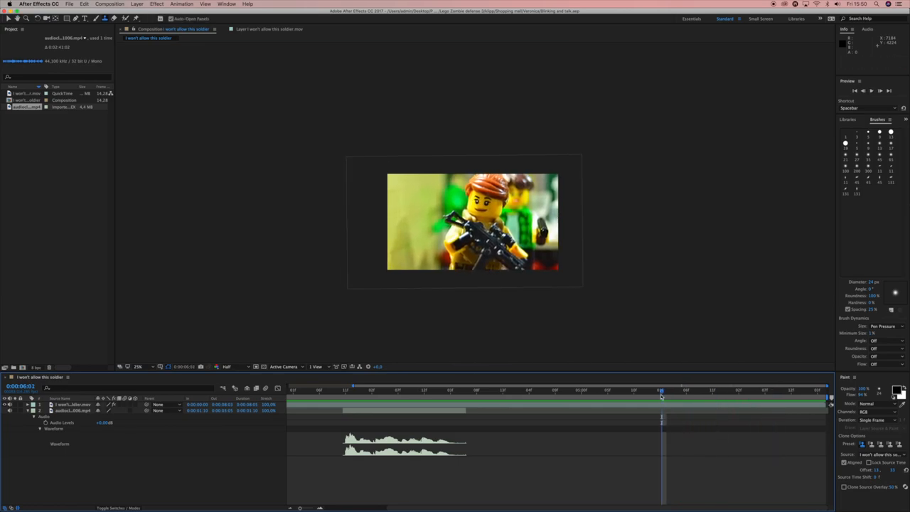
left_click(770, 389)
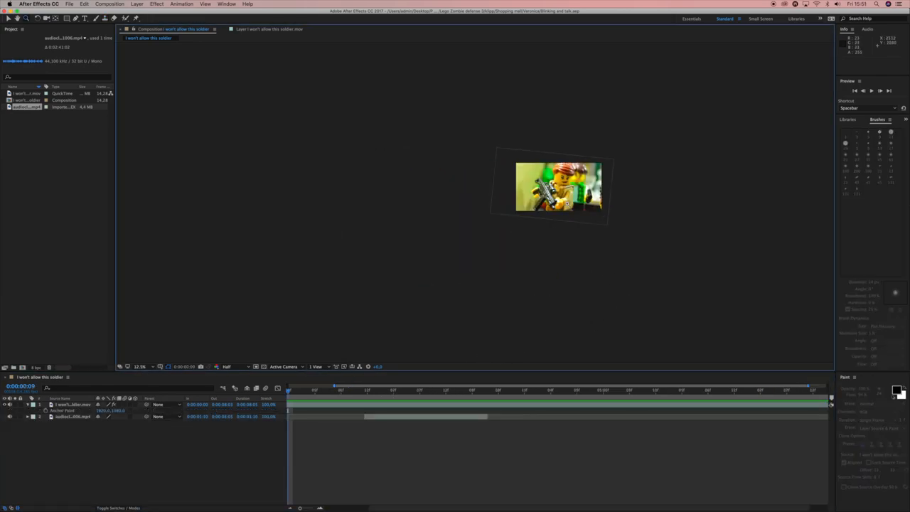
Add the soldier composition to the Render Queue with Apple ProRes 422 codec.
left_click(110, 3)
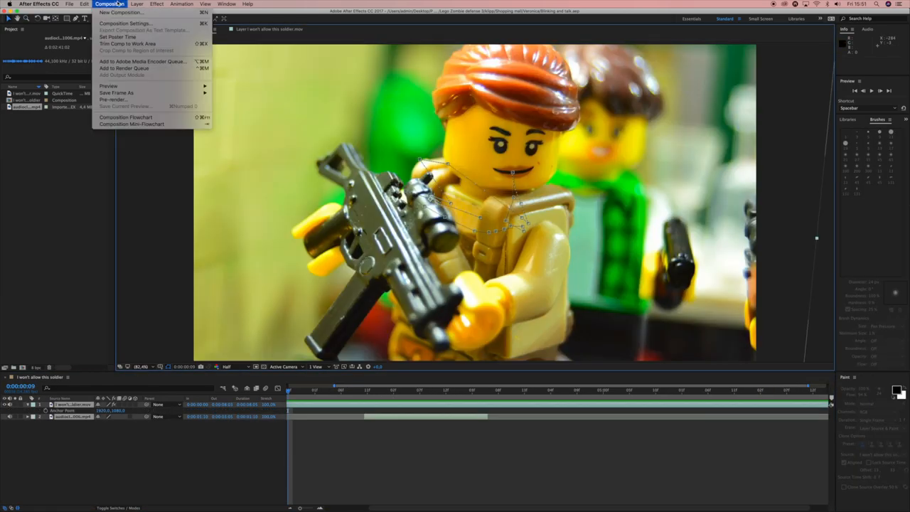
mouse_move(123, 68)
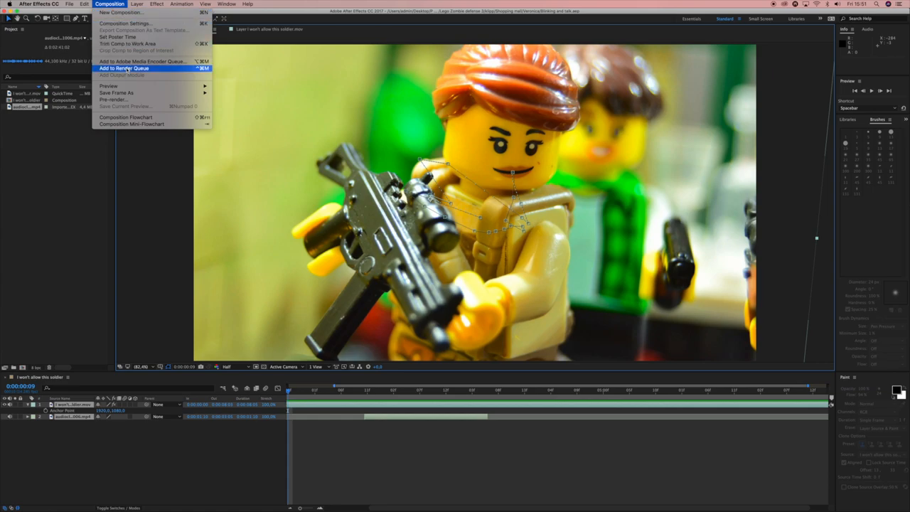
left_click(123, 68)
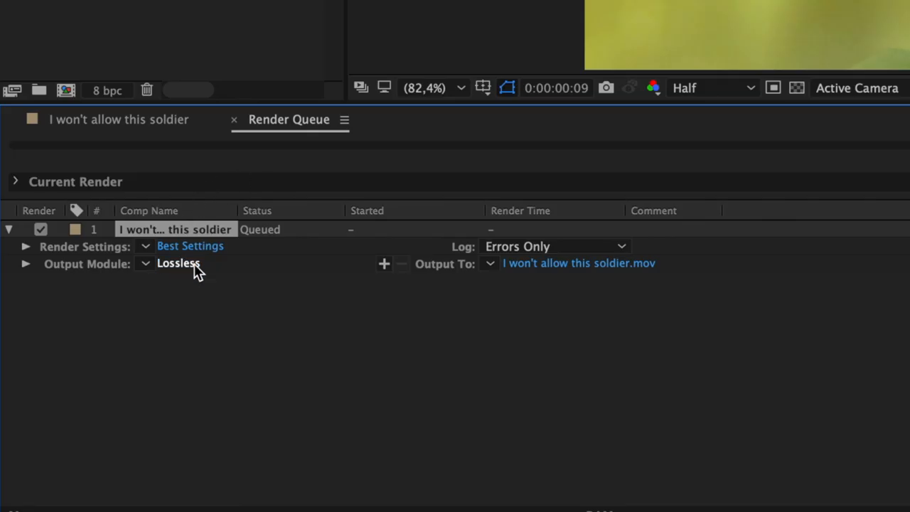
left_click(178, 263)
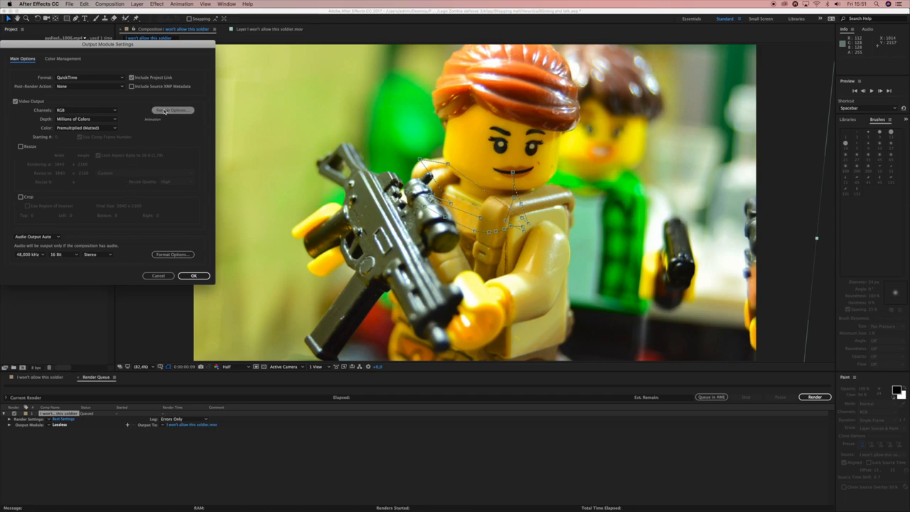
left_click(172, 110)
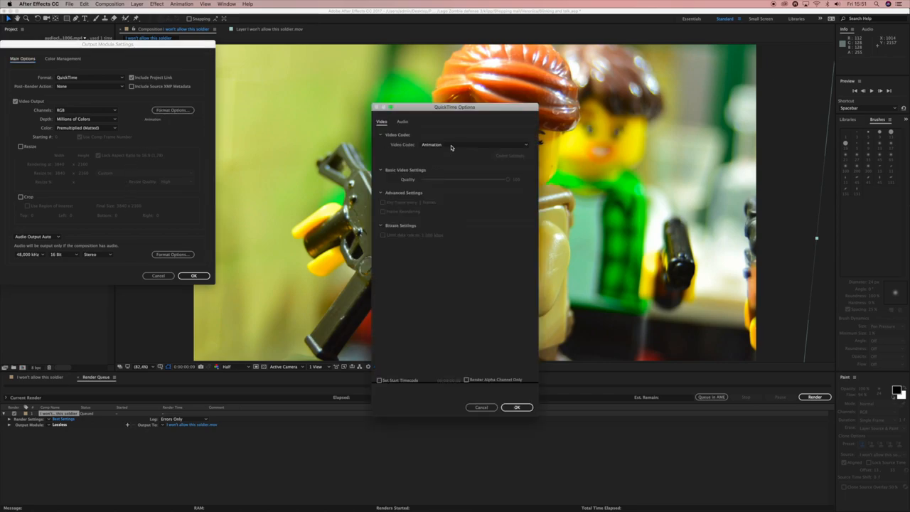
left_click(474, 144)
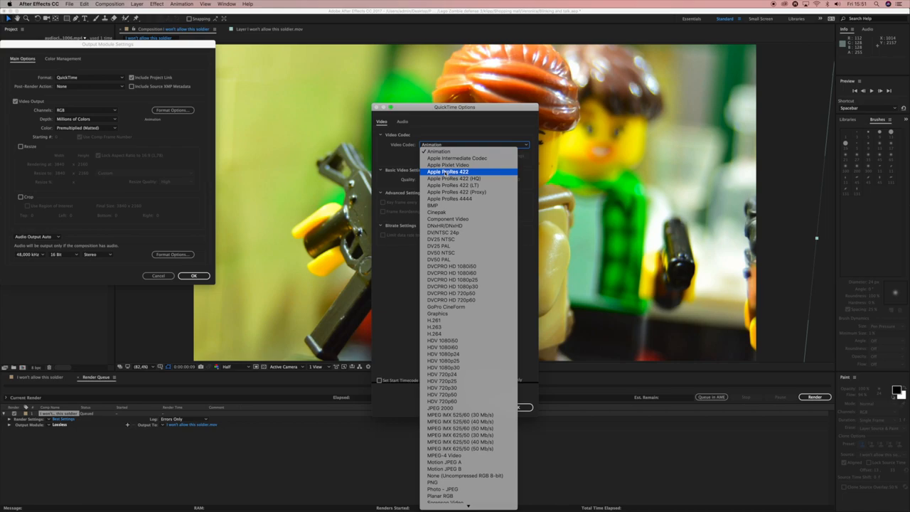
left_click(448, 171)
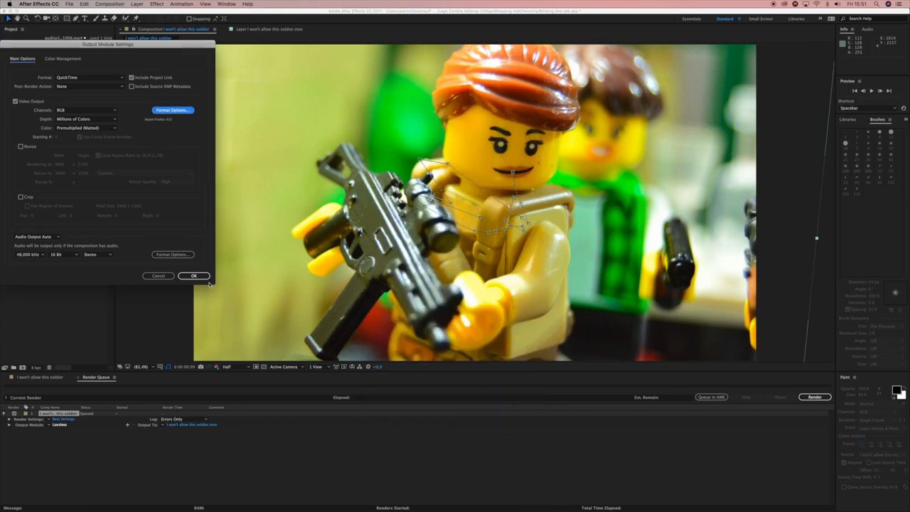
left_click(193, 275)
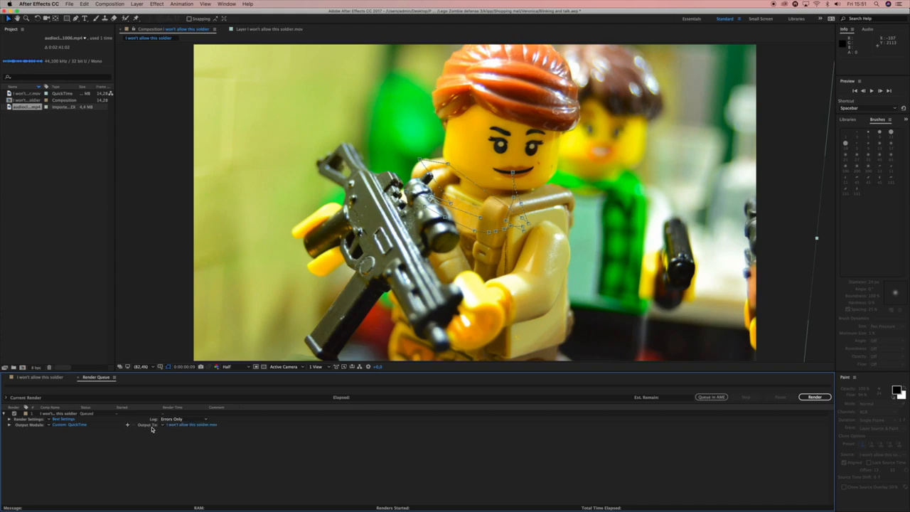
Save the output as soldier fx.mov and start rendering.
left_click(192, 424)
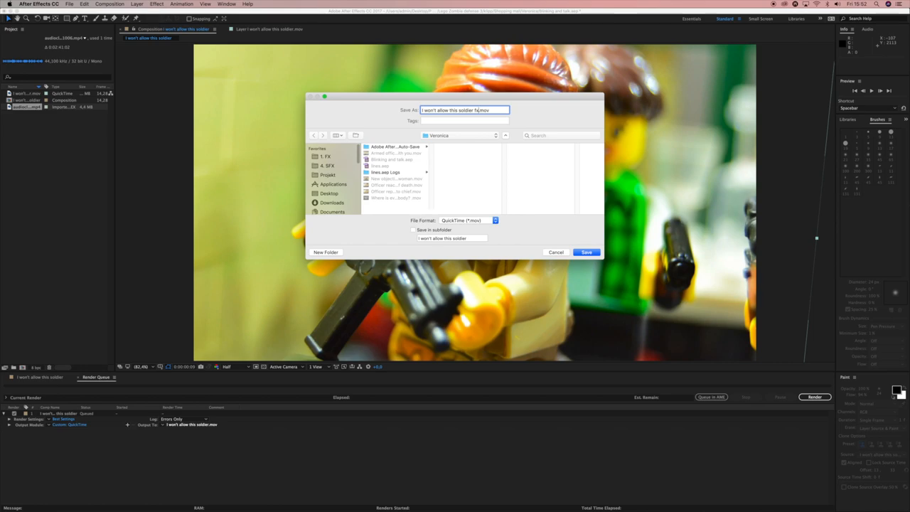
left_click(586, 252)
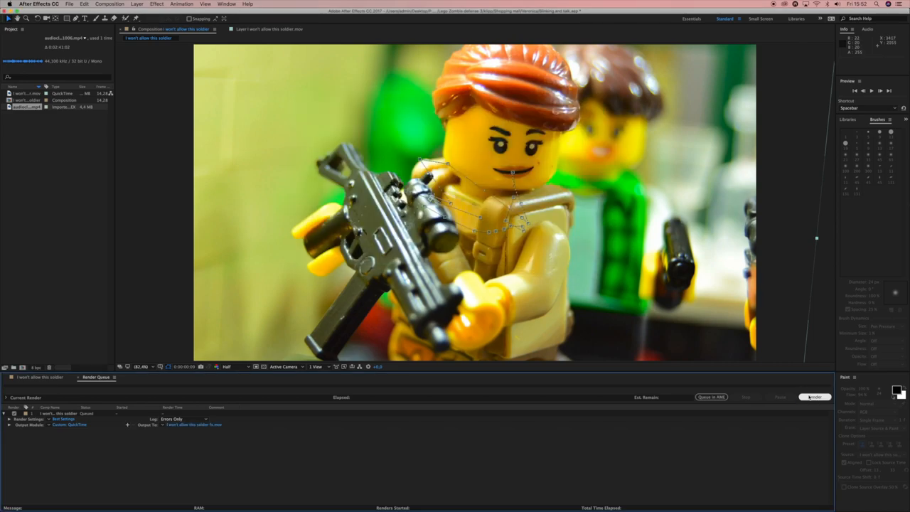
left_click(813, 397)
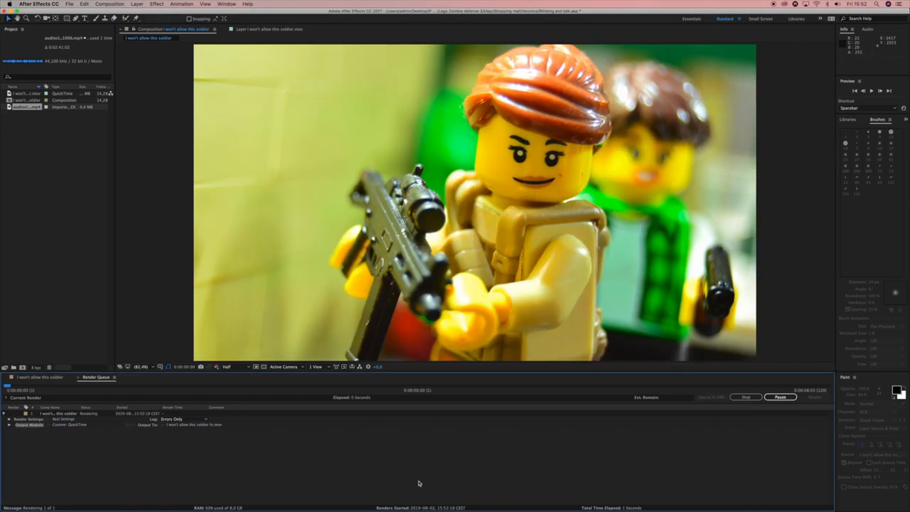